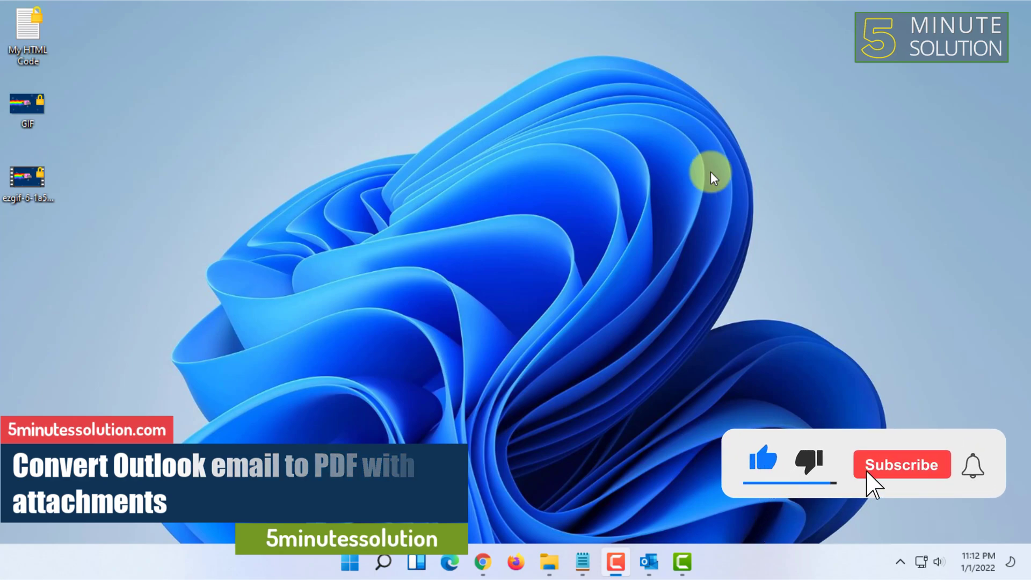
mouse_move(648, 564)
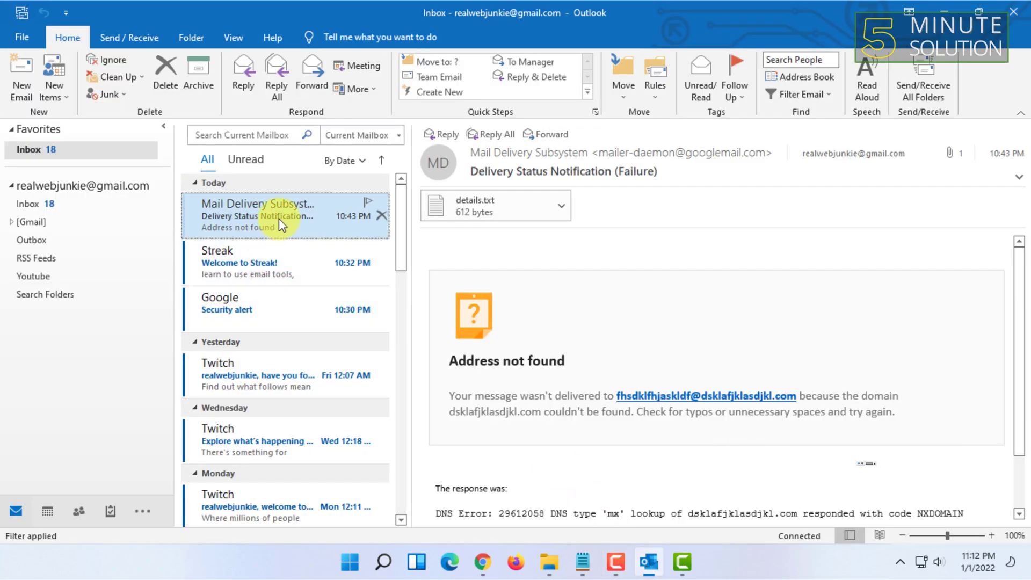
- Open the 'Welcome to Streak!' email from the inbox in its own message window
double_click(238, 262)
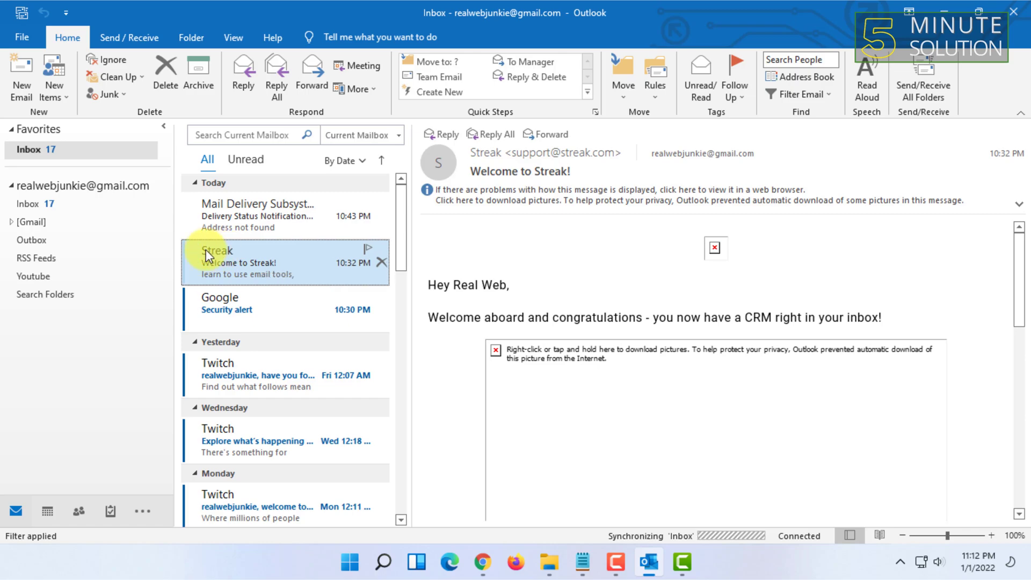
mouse_move(219, 255)
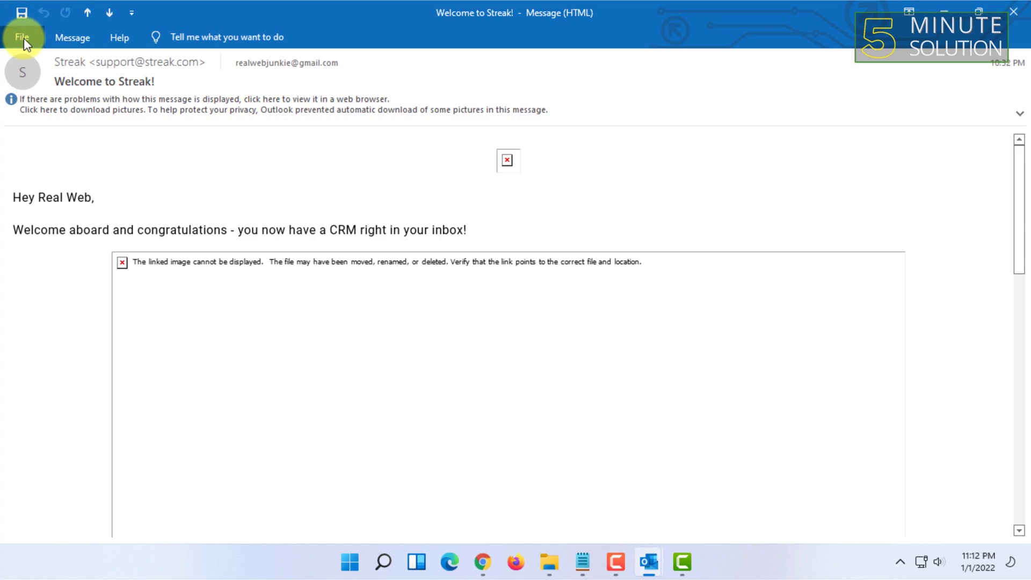
- Bring up the print page for the email with Microsoft Print to PDF as the printer
left_click(24, 37)
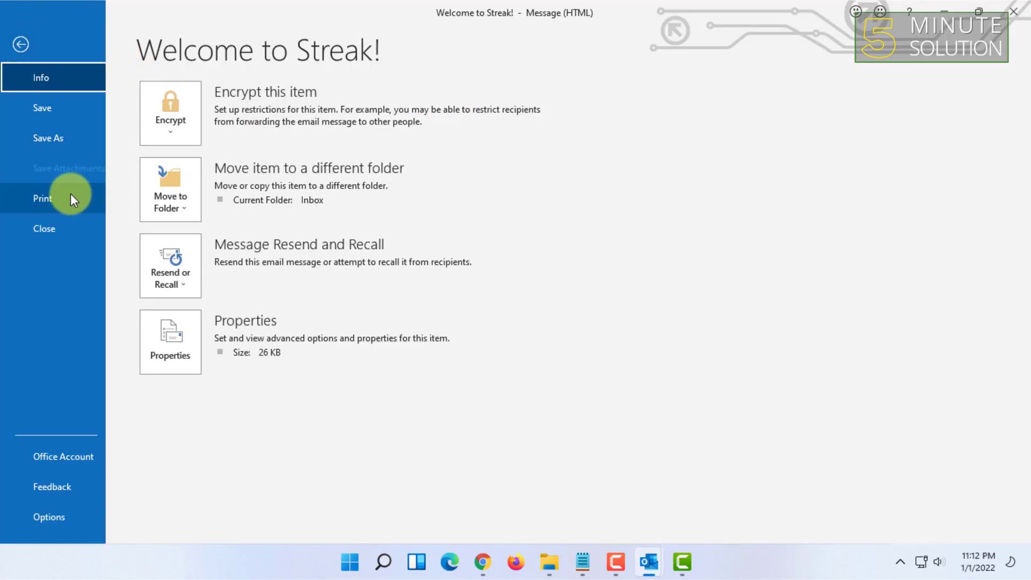
left_click(42, 197)
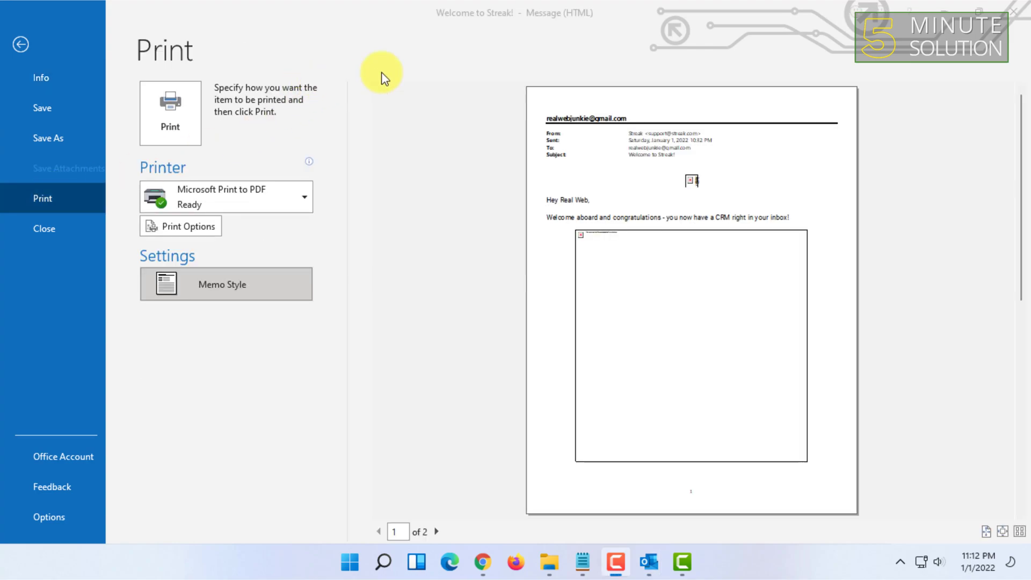
mouse_move(256, 198)
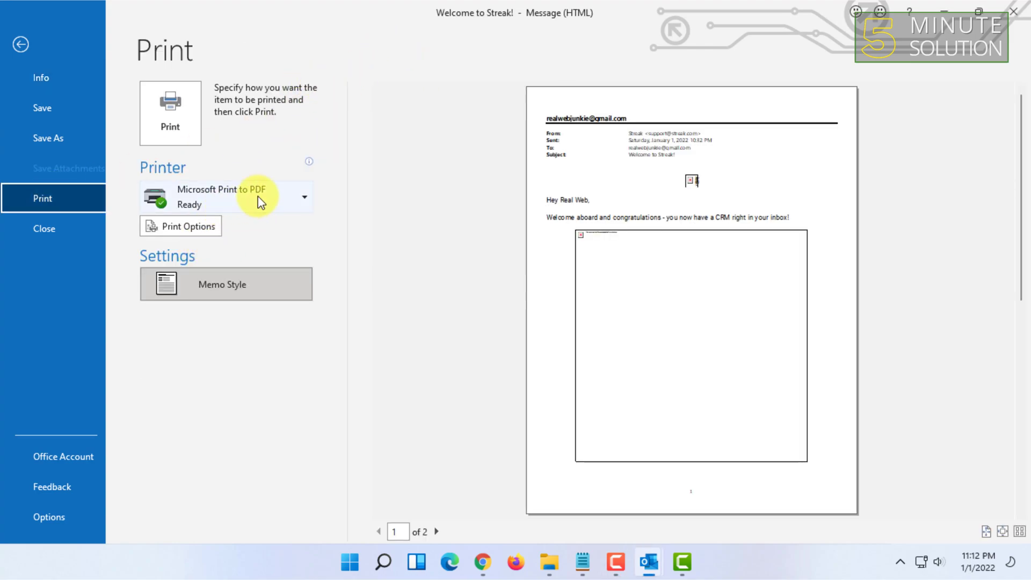
left_click(303, 197)
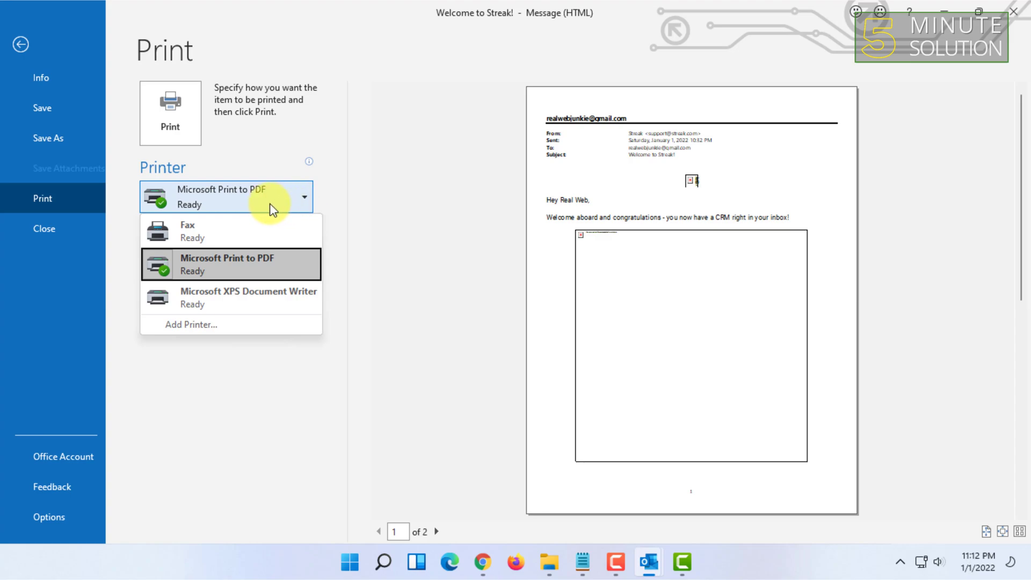
left_click(230, 264)
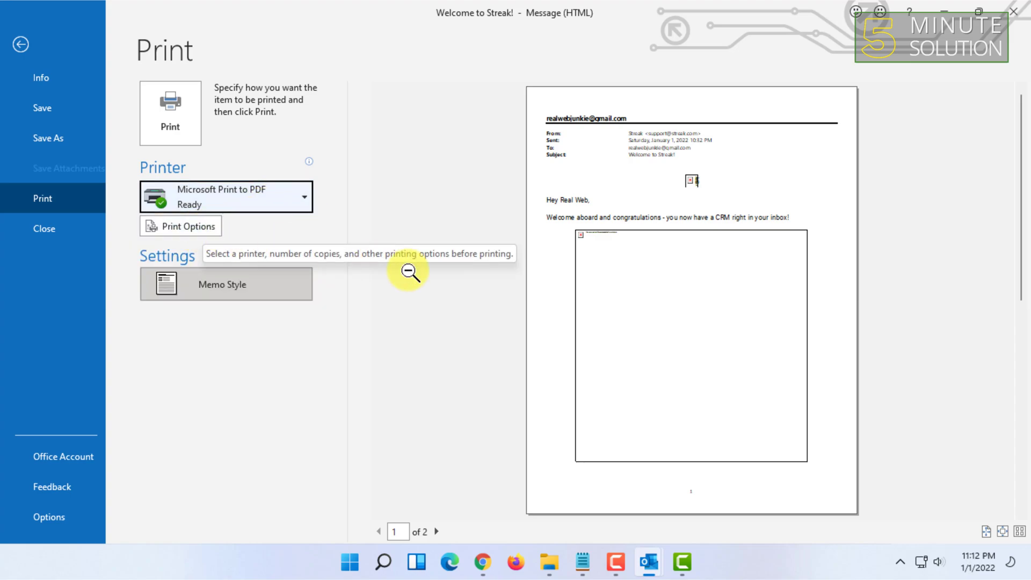
- Preview page 2 and review the Print Options without changing them
left_click(435, 532)
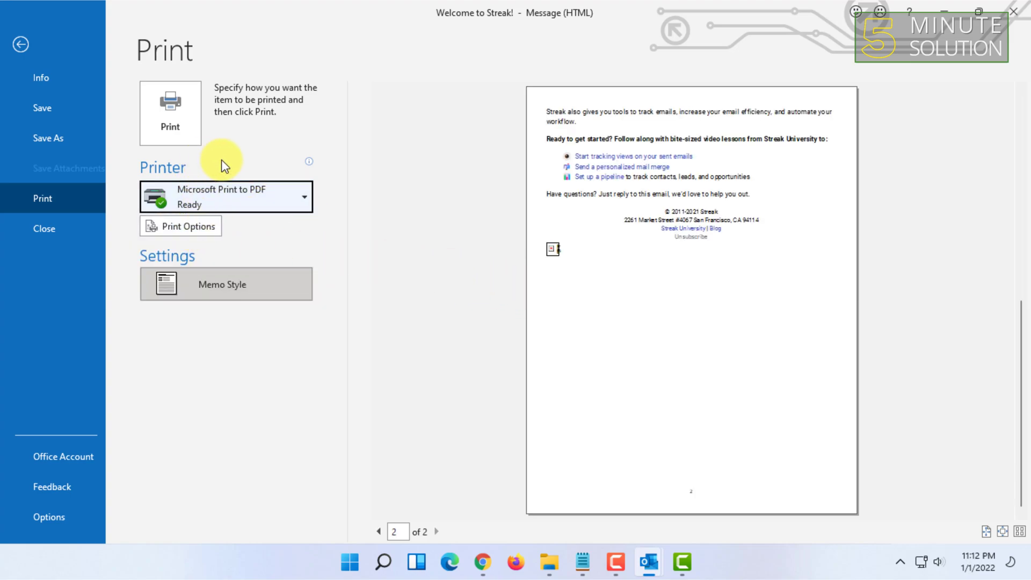
left_click(186, 225)
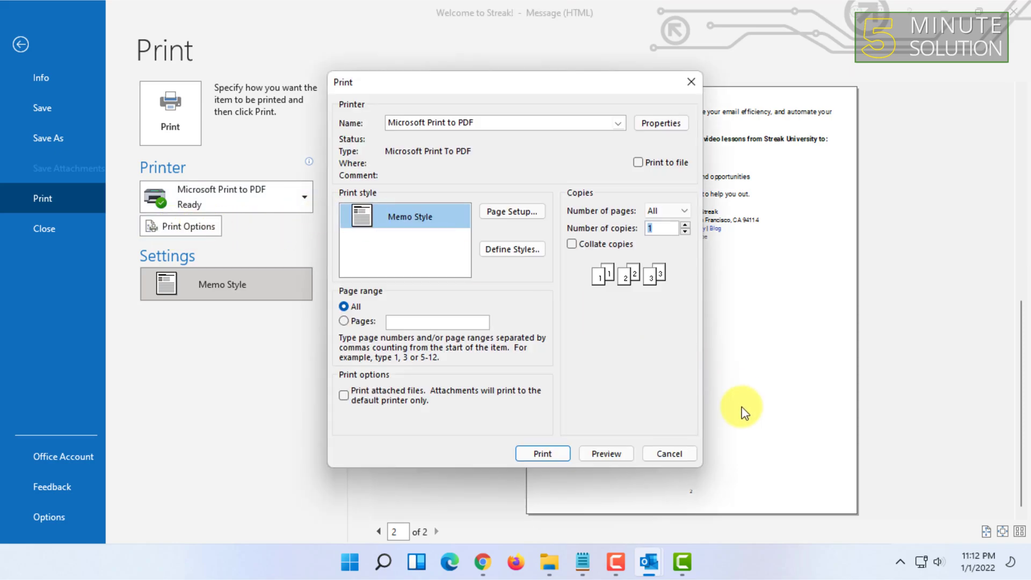
left_click(668, 453)
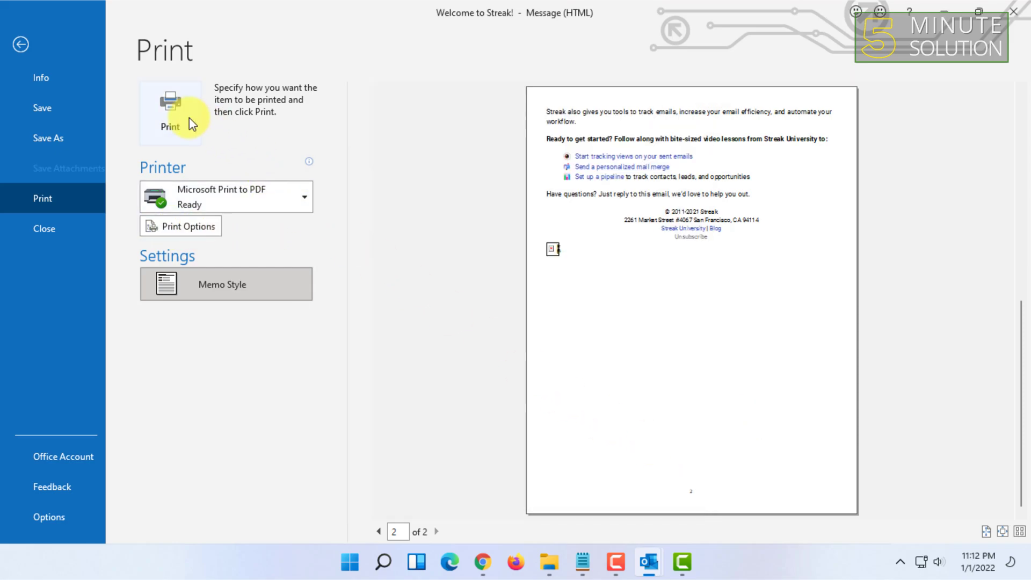
mouse_move(189, 127)
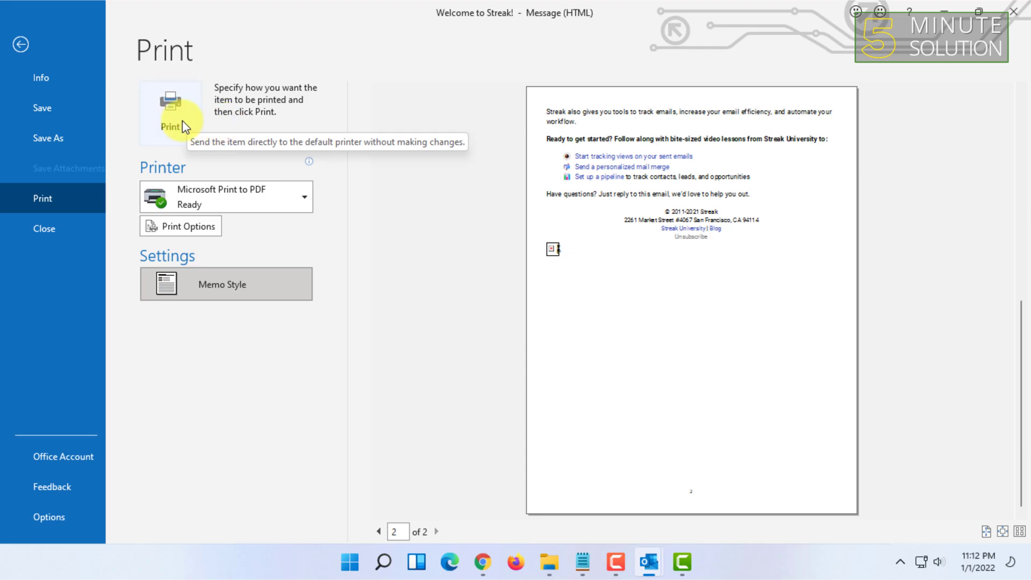
- Print the email to a PDF named 'Email' saved on the Desktop
left_click(170, 113)
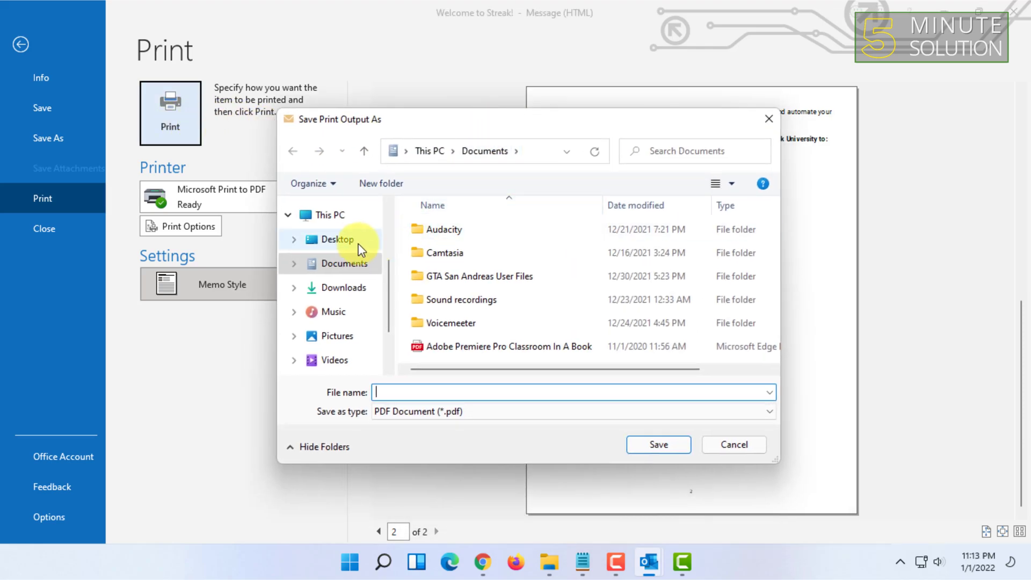
left_click(336, 238)
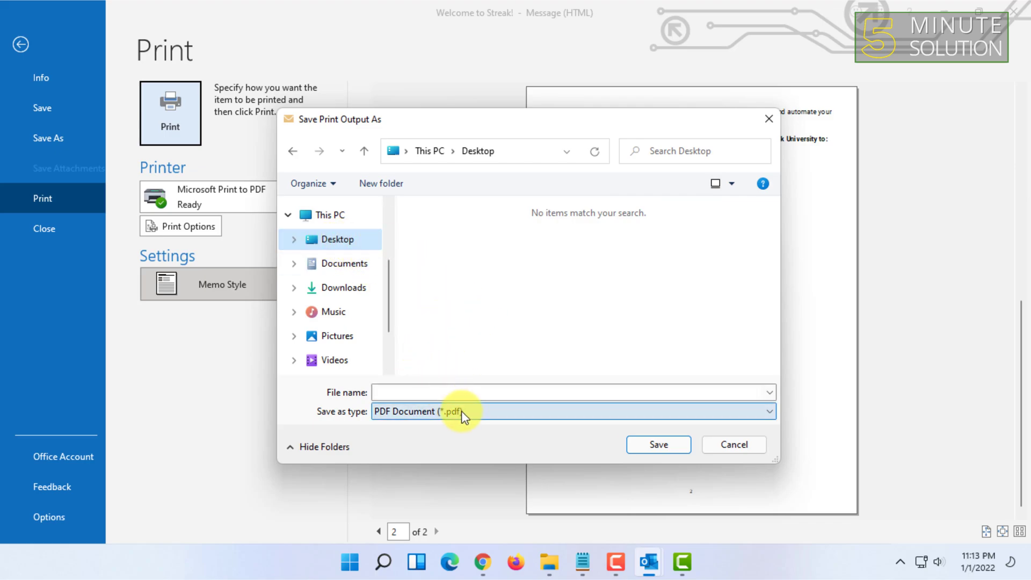
mouse_move(378, 311)
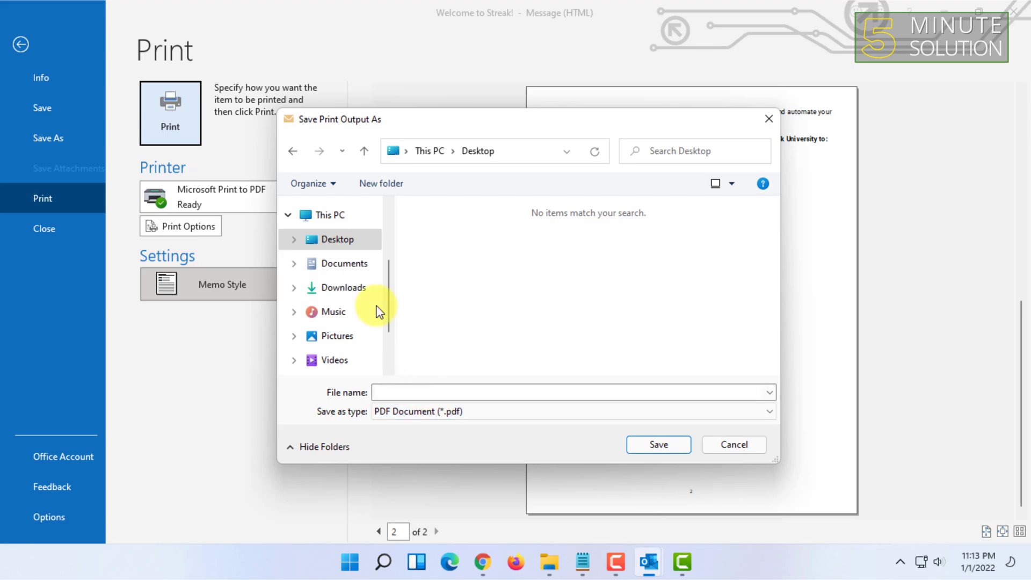
left_click(573, 392)
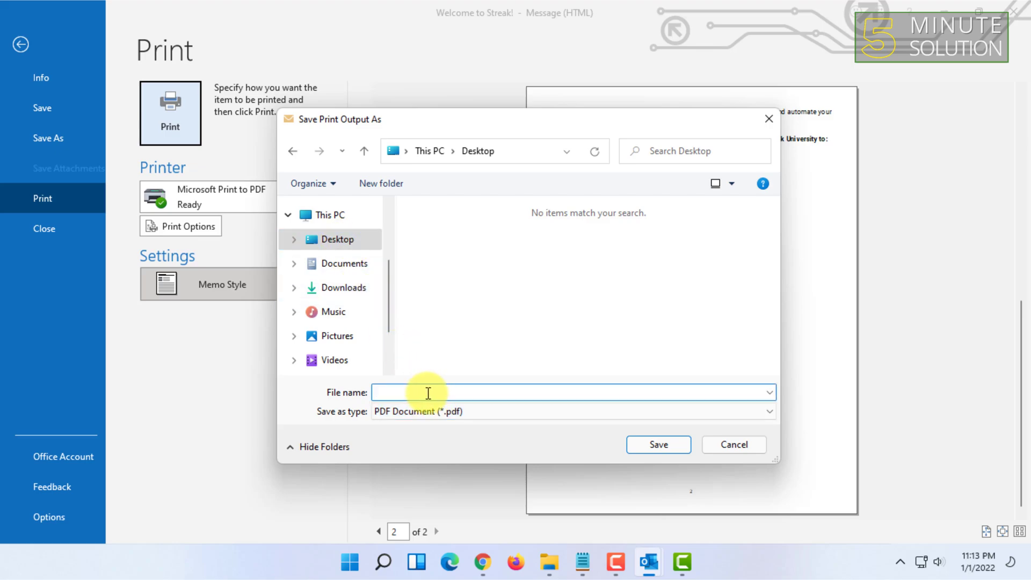
type("E")
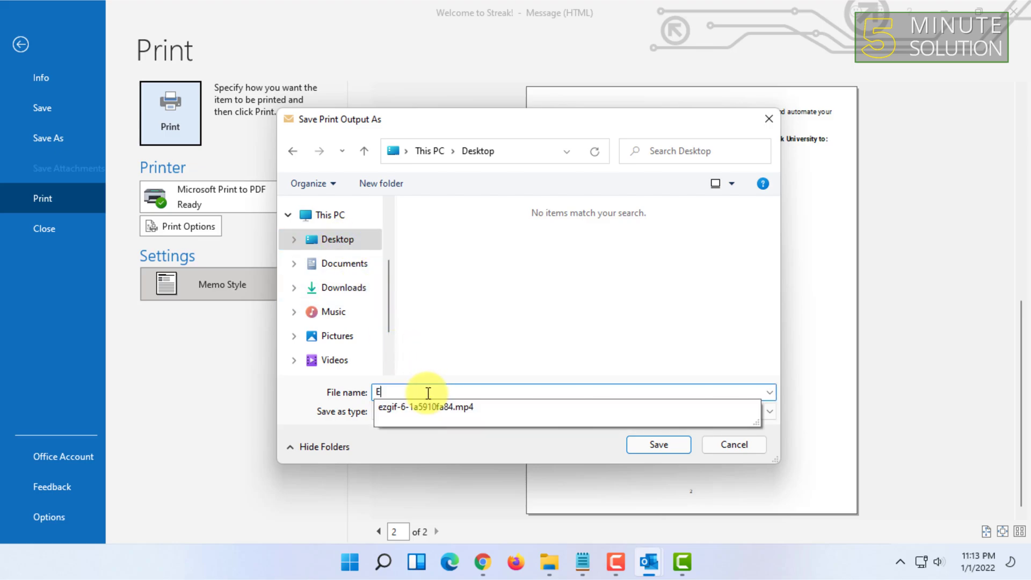
type("mail")
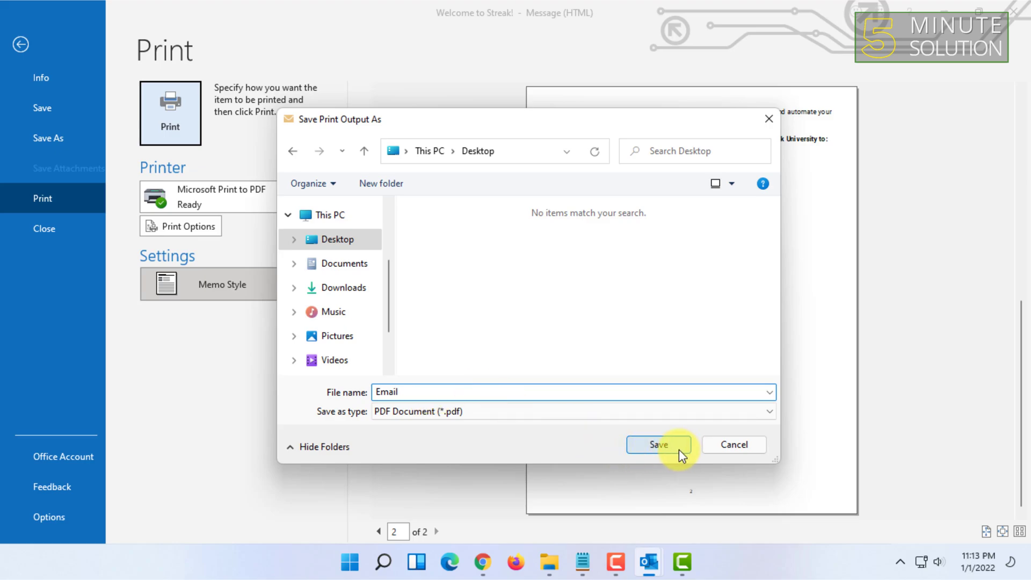
left_click(658, 445)
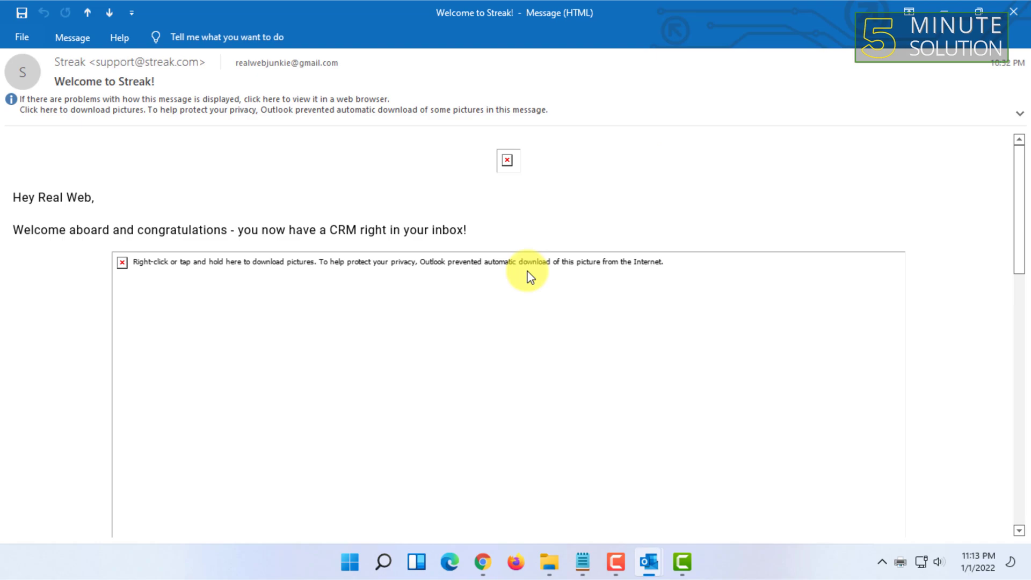
mouse_move(279, 143)
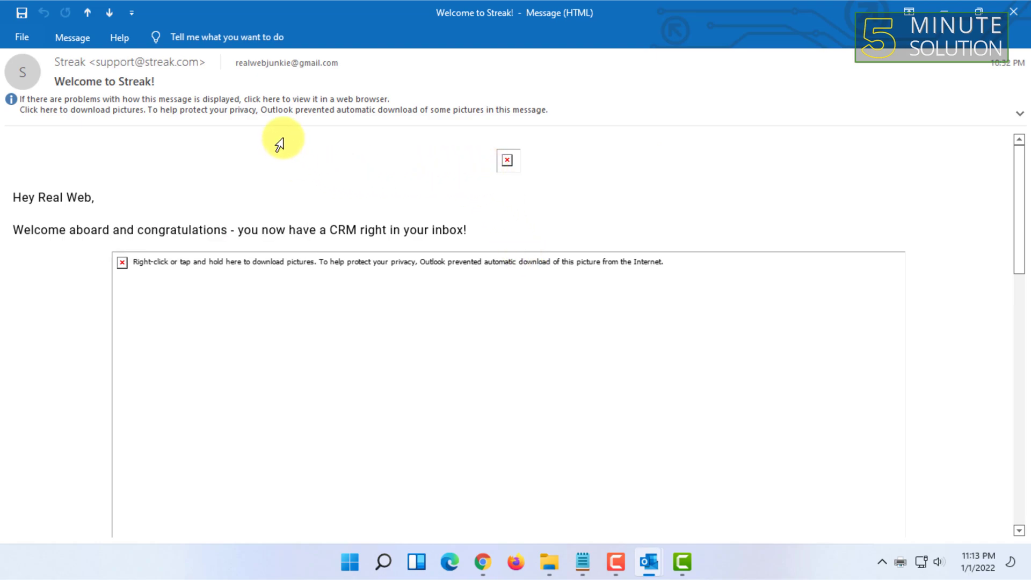
mouse_move(647, 562)
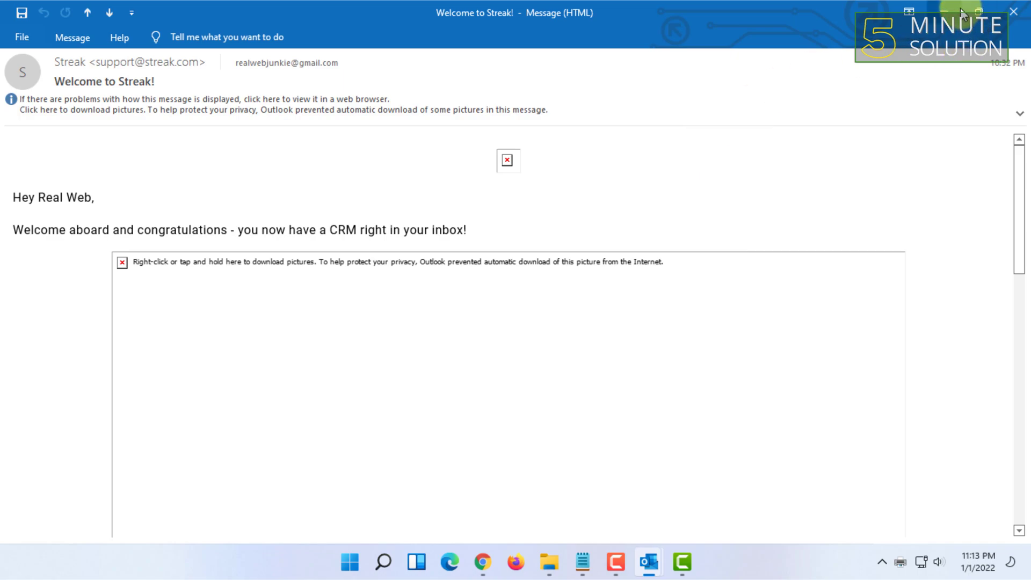
mouse_move(255, 55)
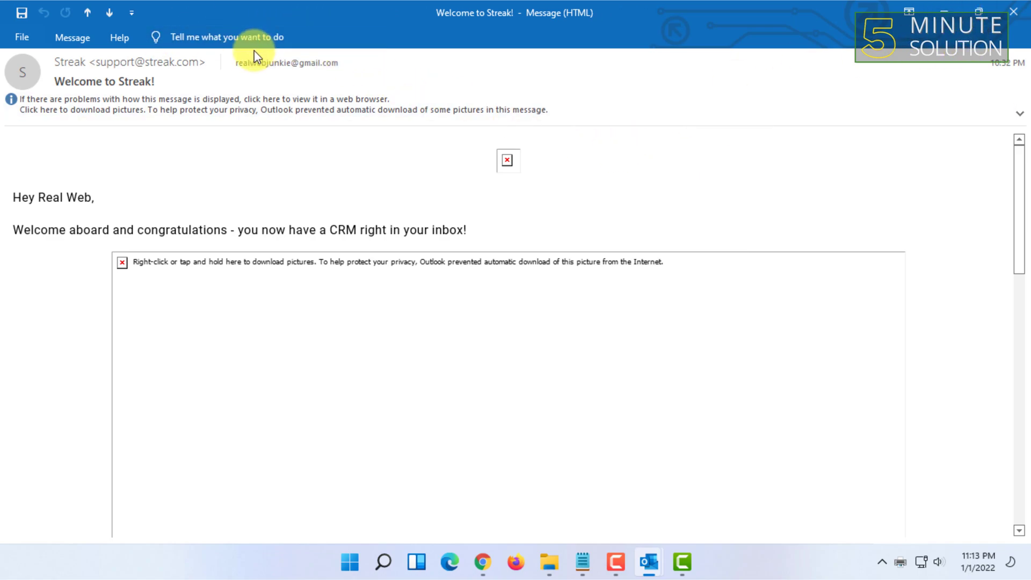
mouse_move(446, 274)
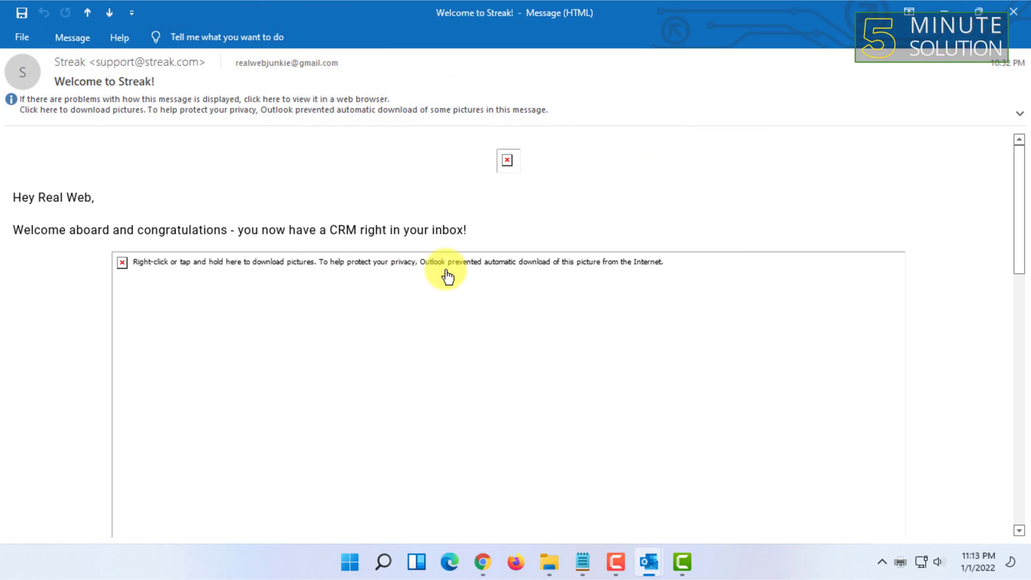
mouse_move(955, 14)
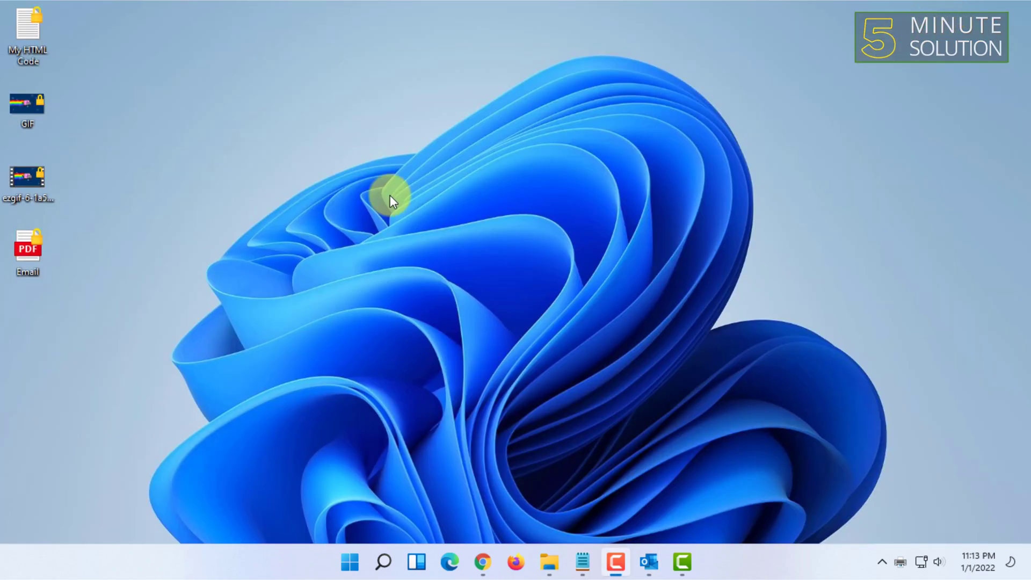
mouse_move(69, 256)
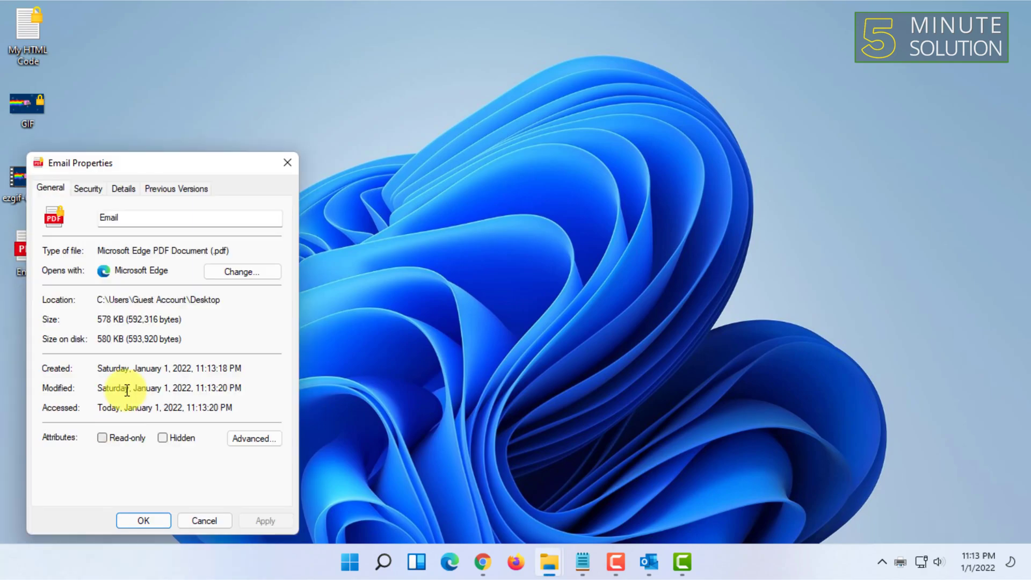
- Set Adobe Acrobat DC as the default PDF app via Email.pdf's properties, then open Email.pdf in it
left_click_drag(161, 163, 204, 138)
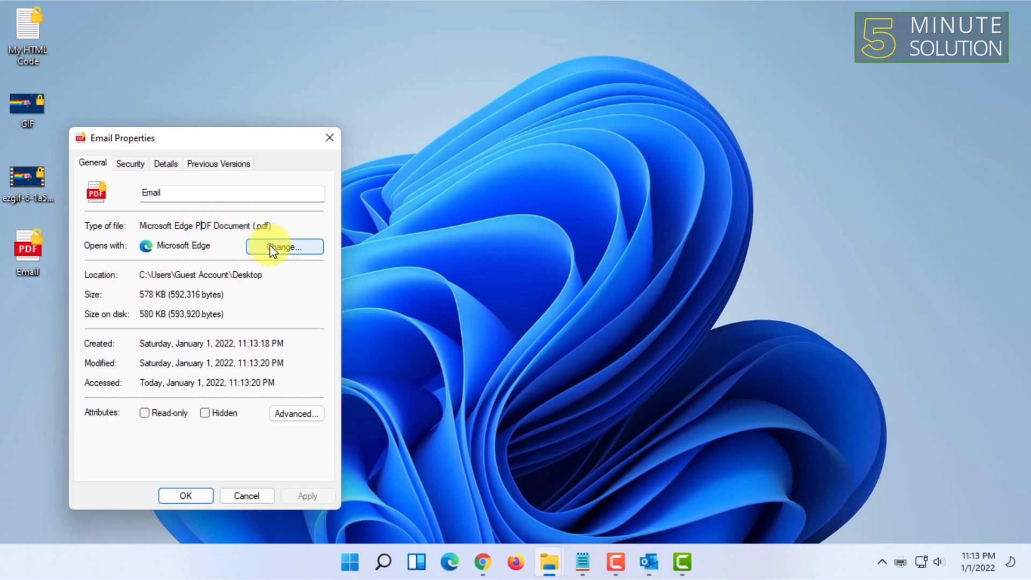
left_click(284, 247)
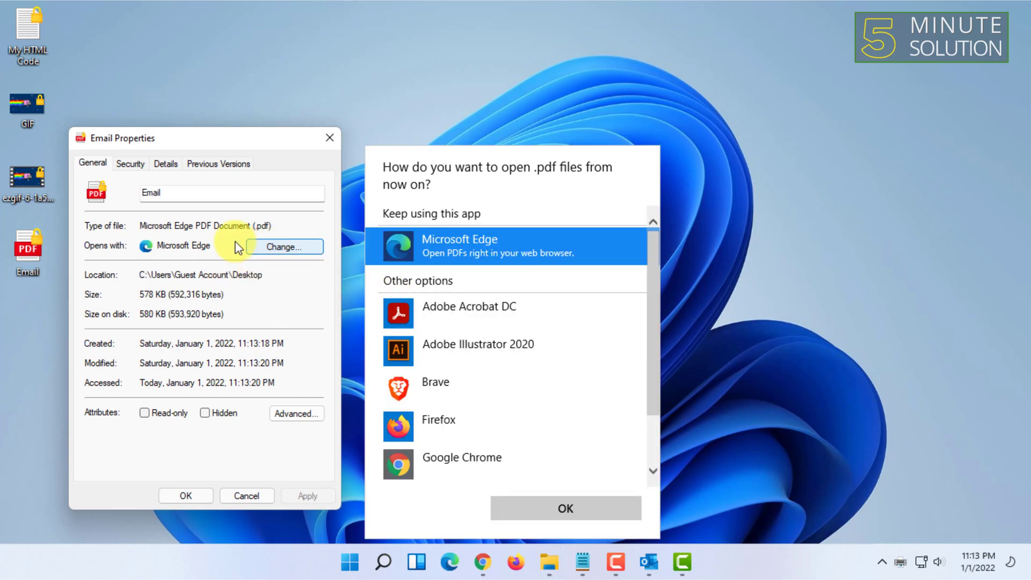
mouse_move(239, 233)
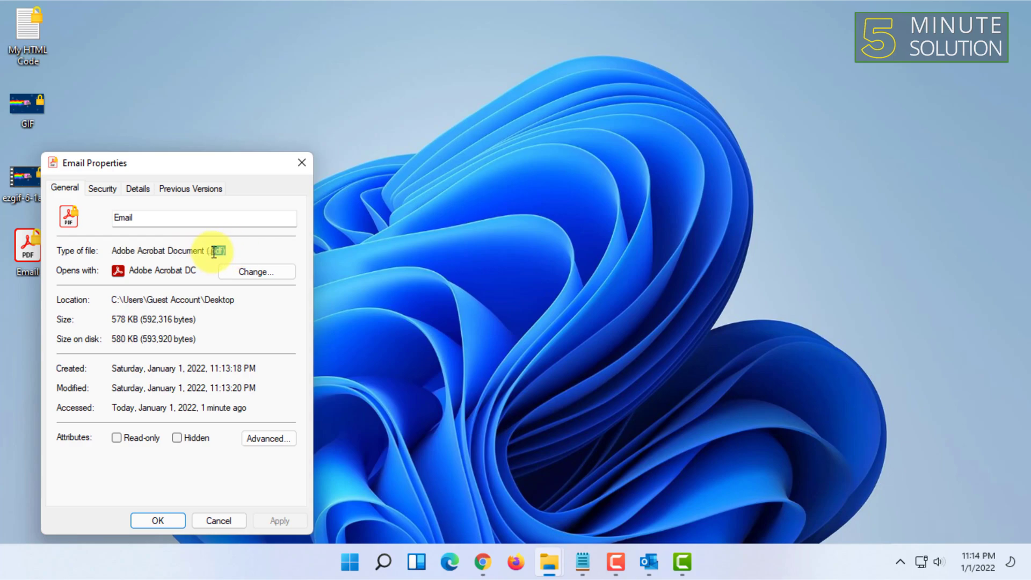
left_click(218, 520)
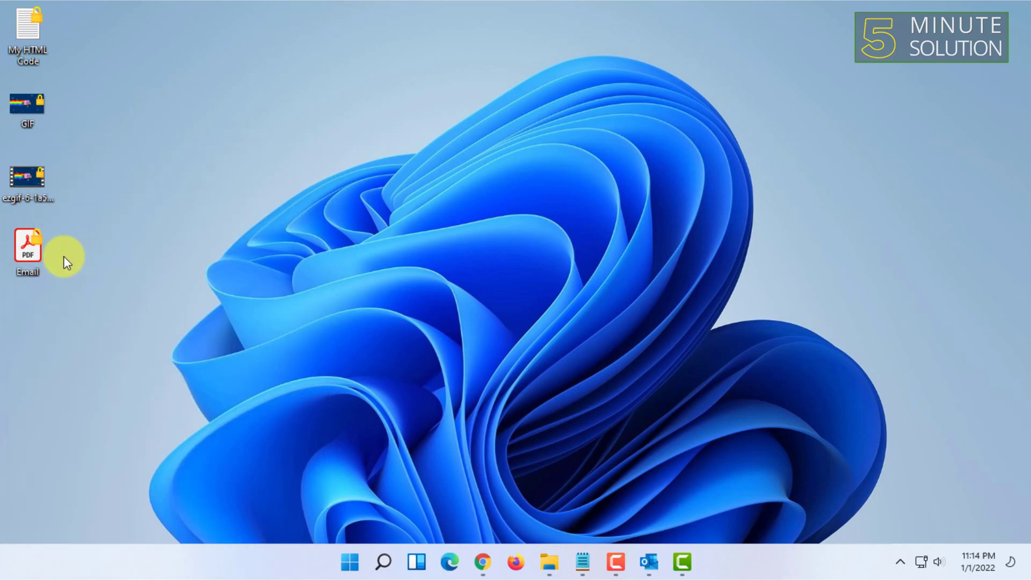
mouse_move(124, 257)
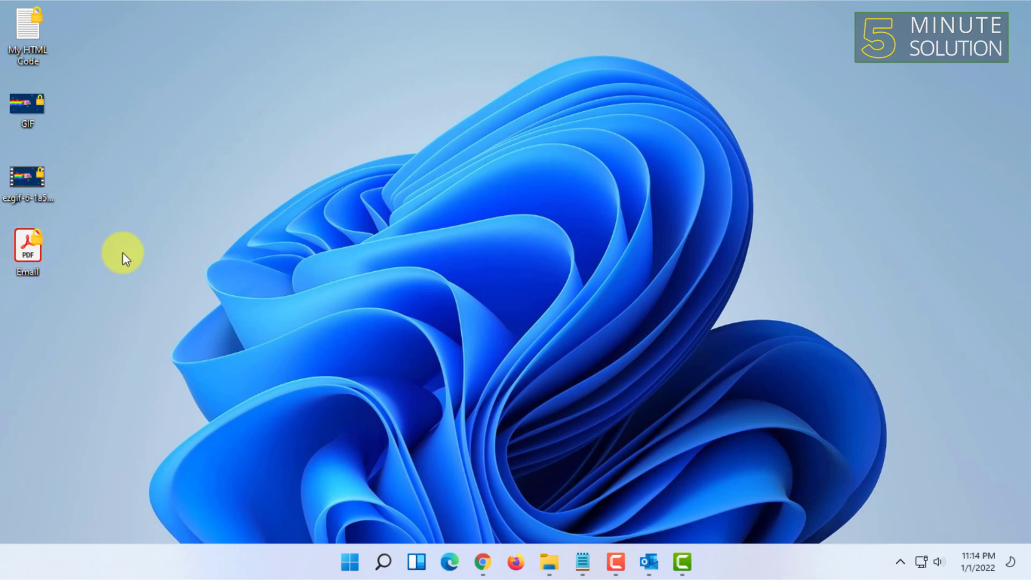
double_click(27, 244)
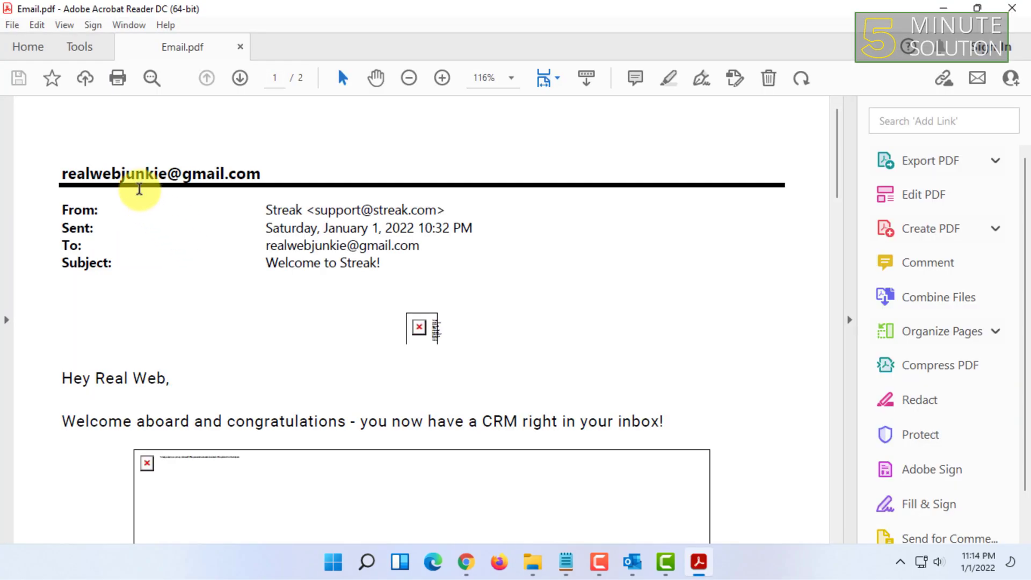
mouse_move(183, 190)
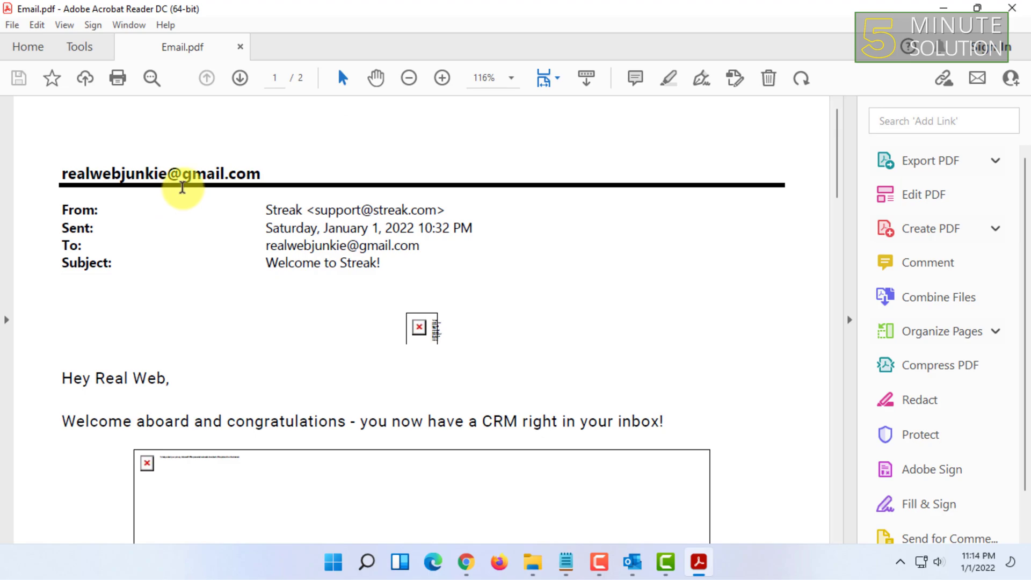